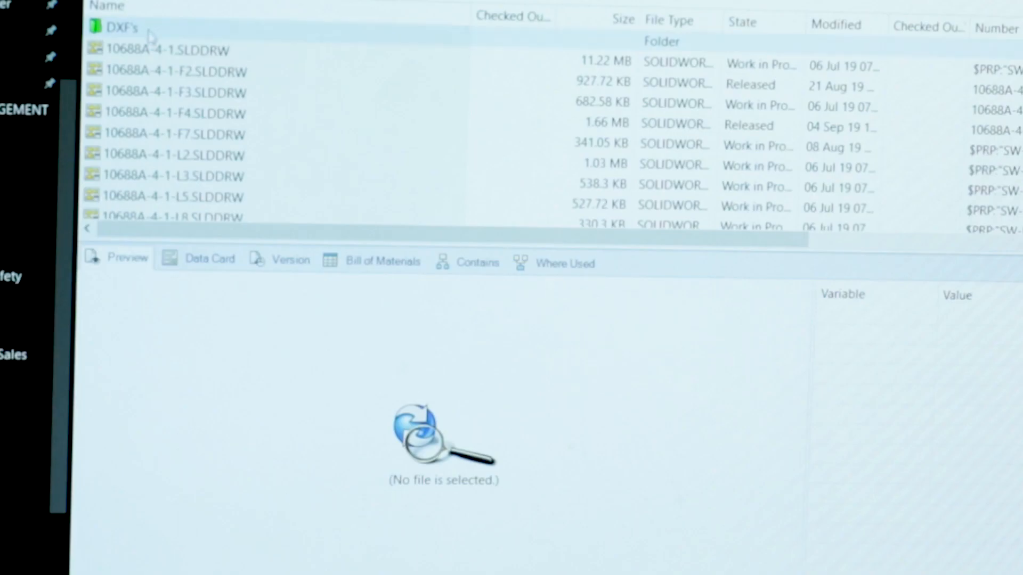
# Select drawing 10688A-4-1.SLDDRW to show its assembly preview and data card (Number 10688A-4-1, revision A)
pyautogui.click(173, 50)
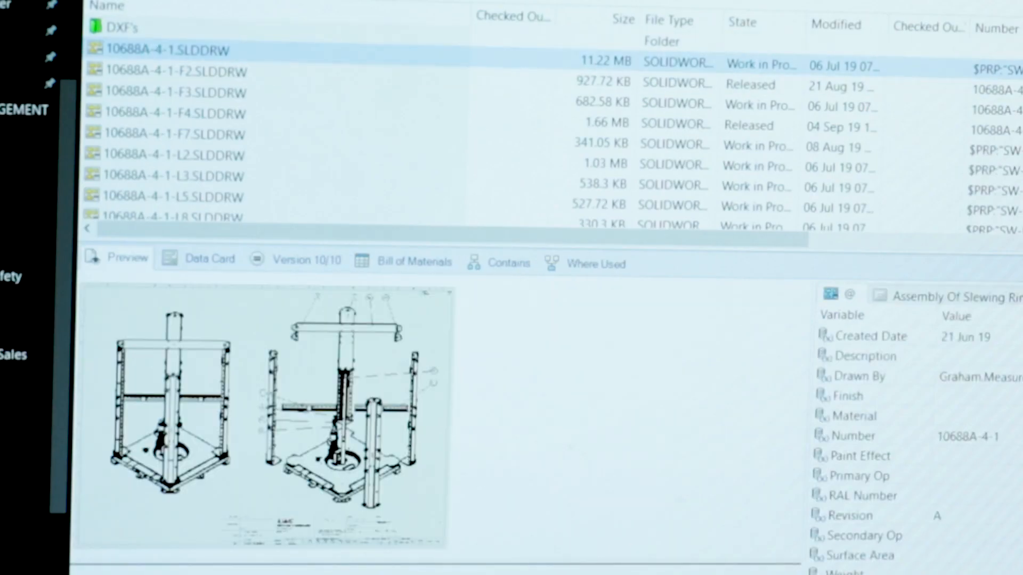